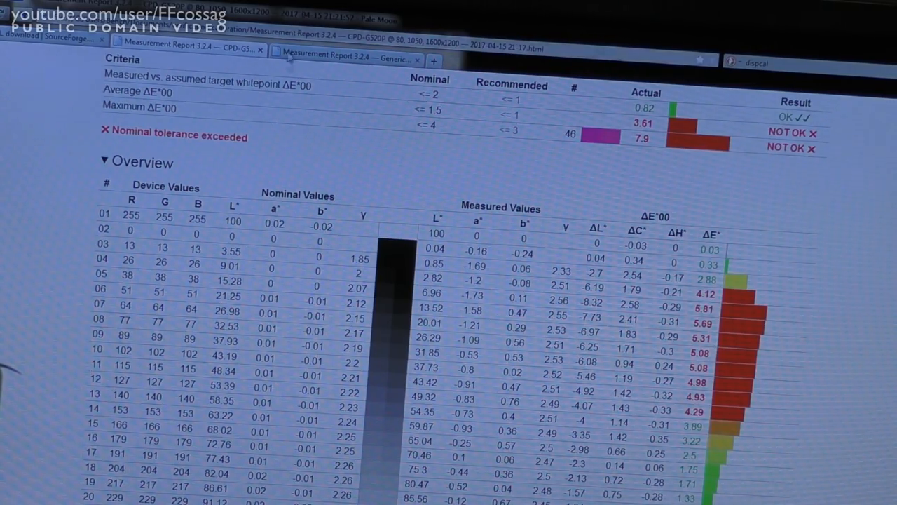
mouse_move(493, 164)
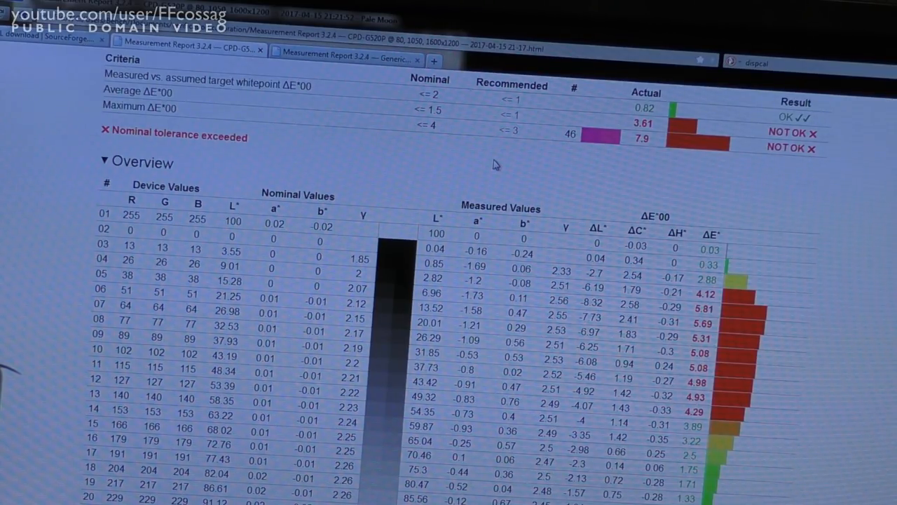
mouse_move(729, 115)
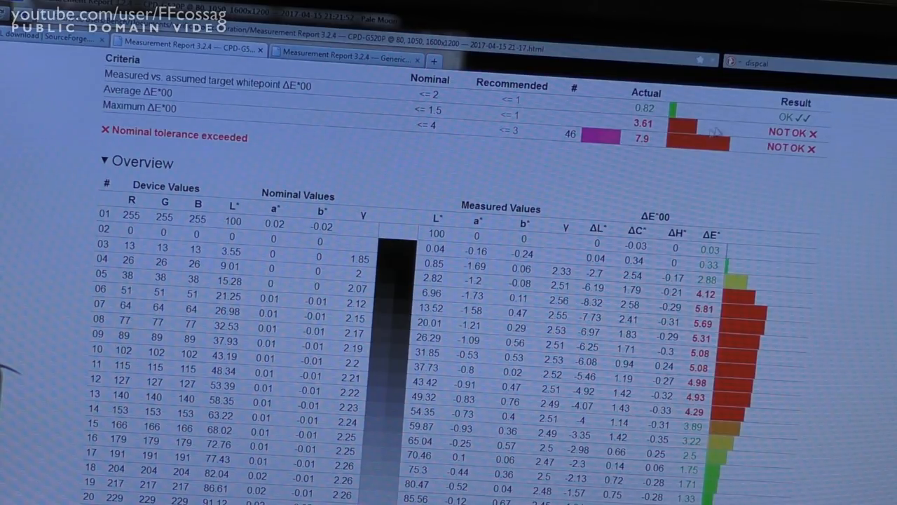
mouse_move(680, 166)
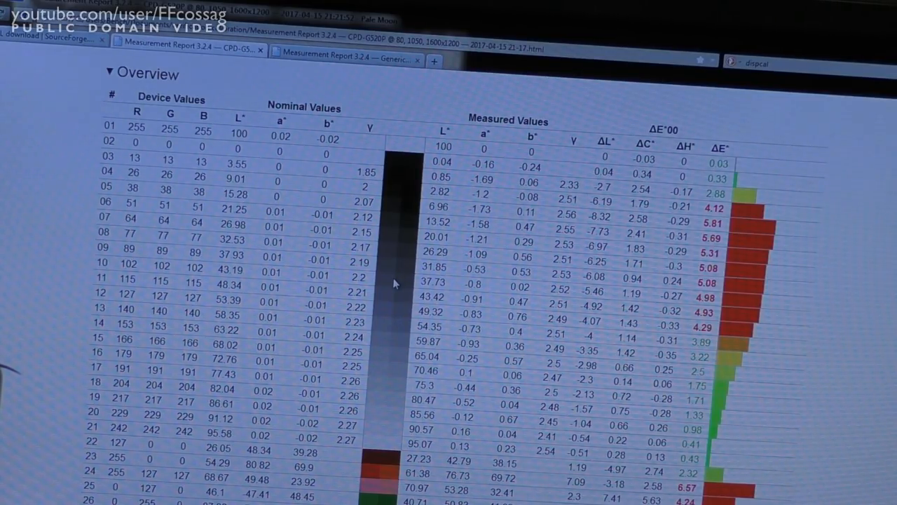
scroll(down, 3)
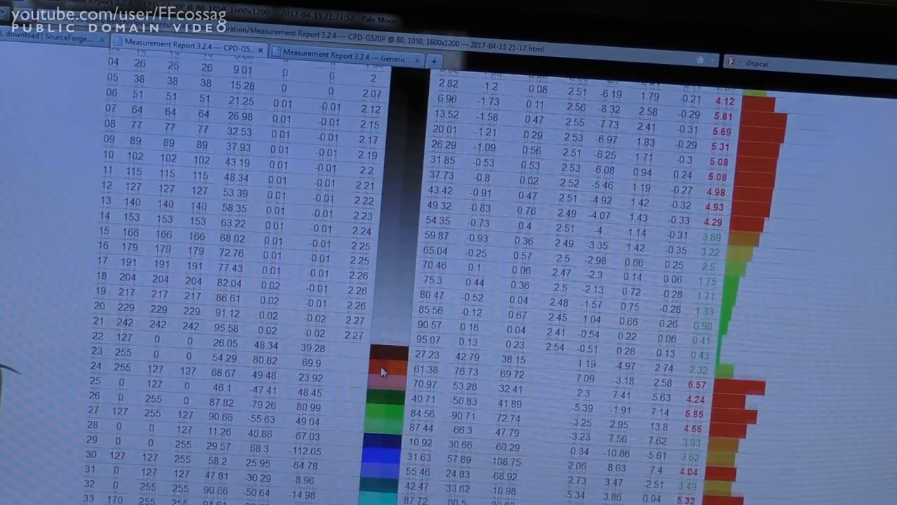
scroll(down, 3)
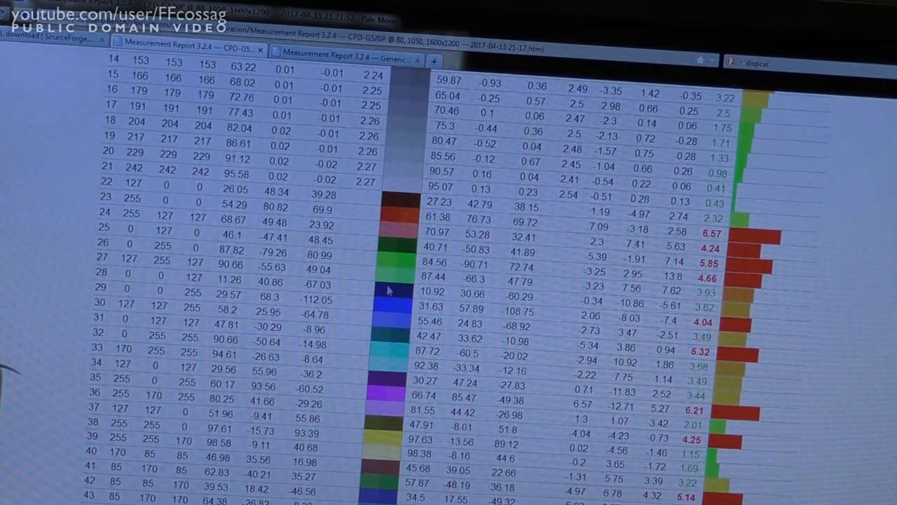
scroll(down, 3)
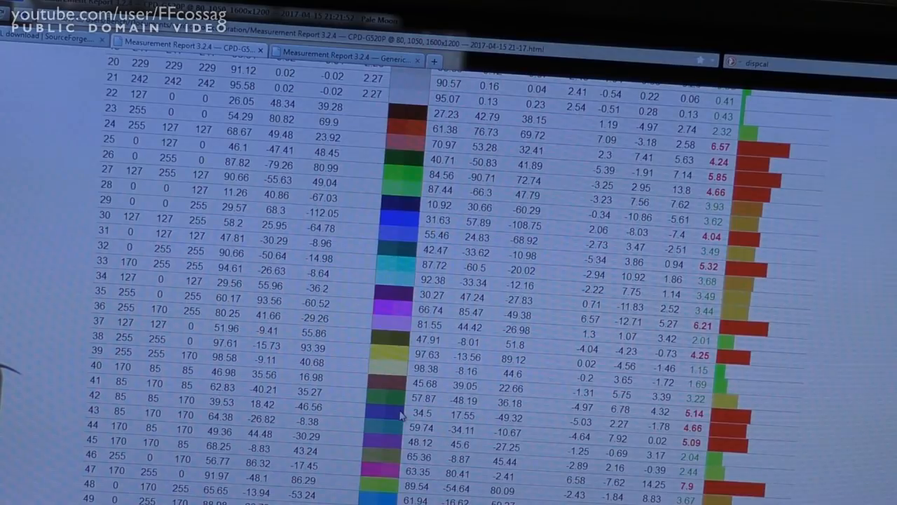
scroll(down, 3)
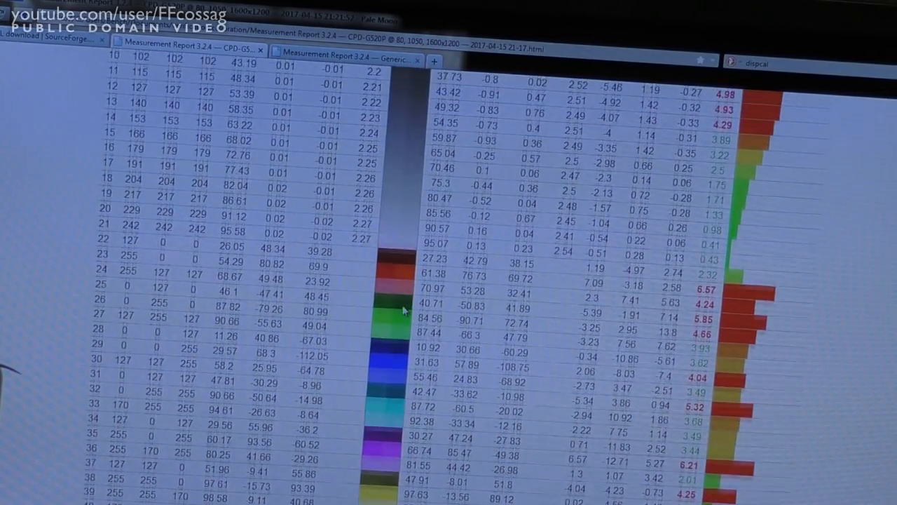
scroll(up, 3)
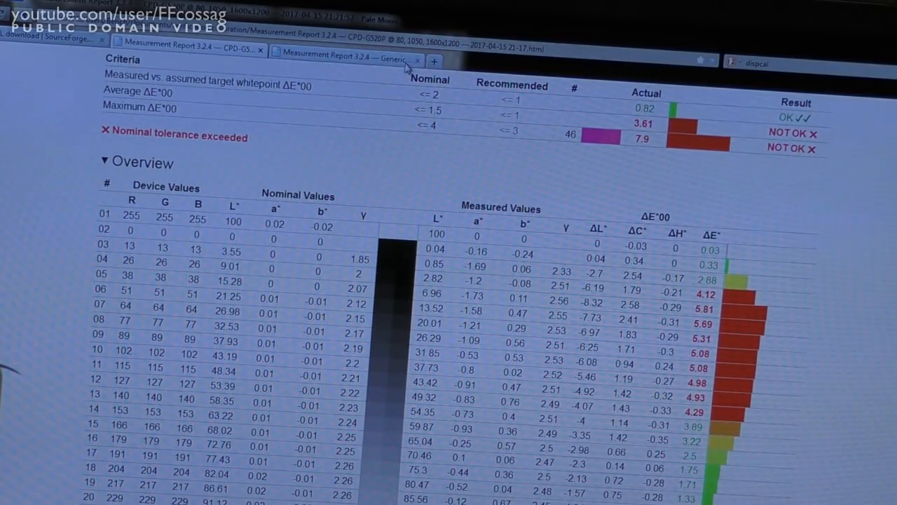
mouse_move(343, 63)
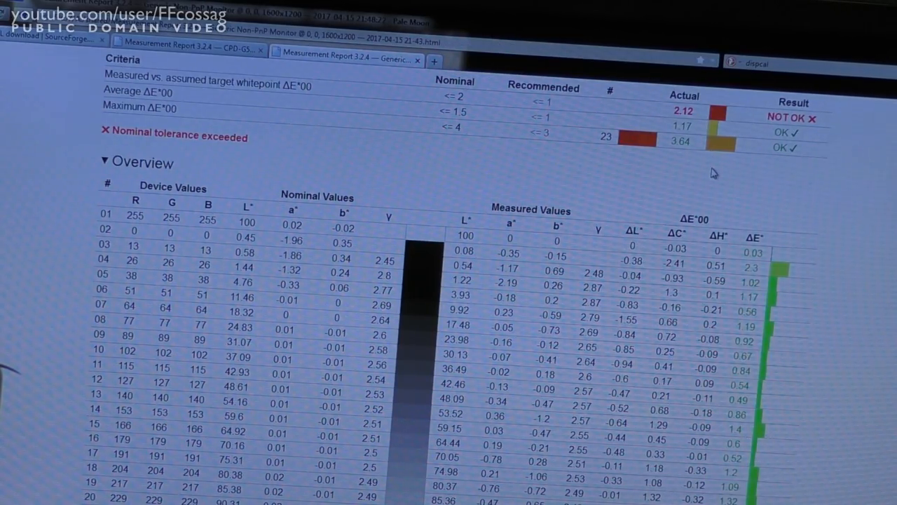
scroll(down, 3)
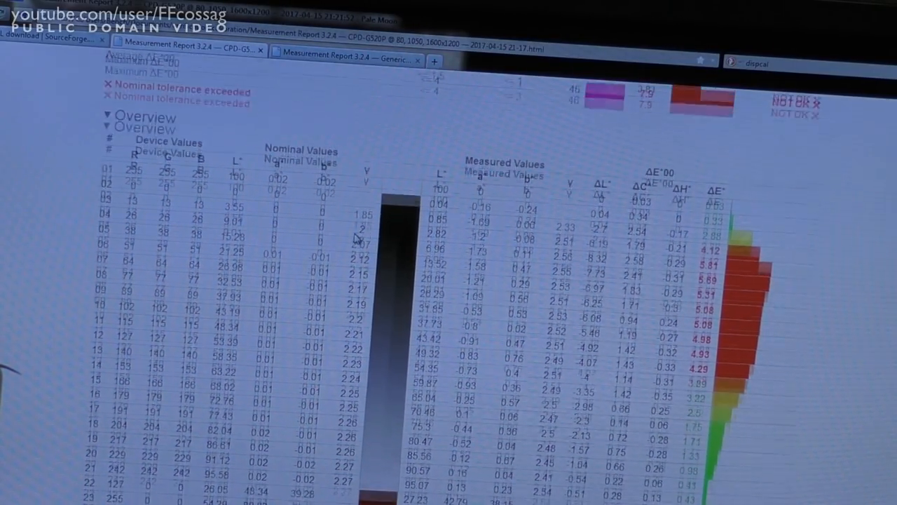
scroll(down, 3)
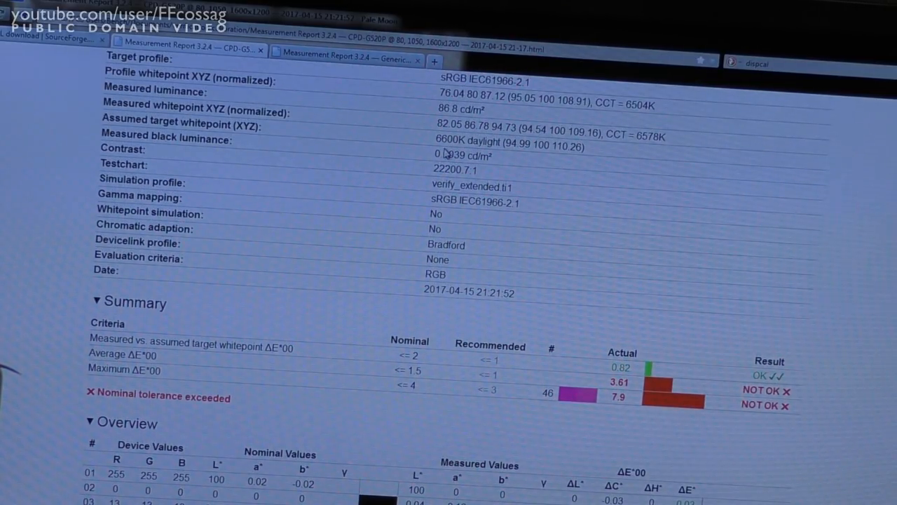
mouse_move(525, 217)
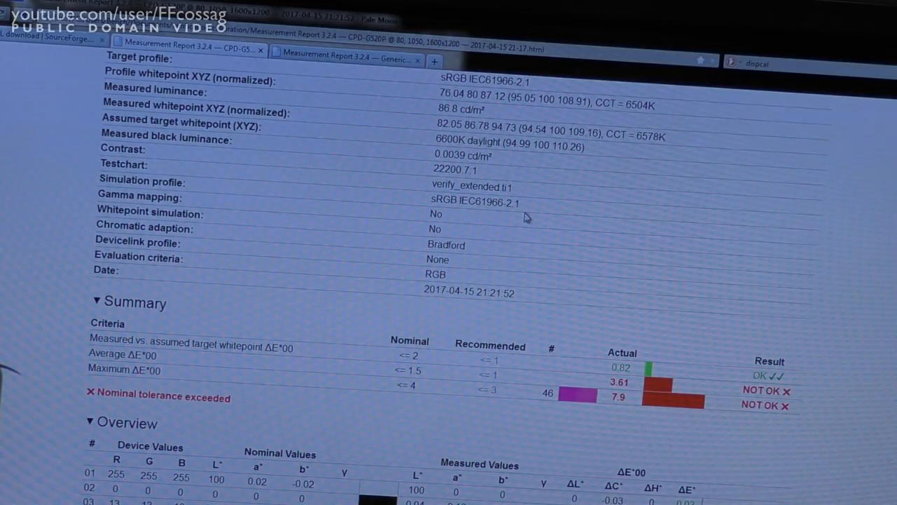